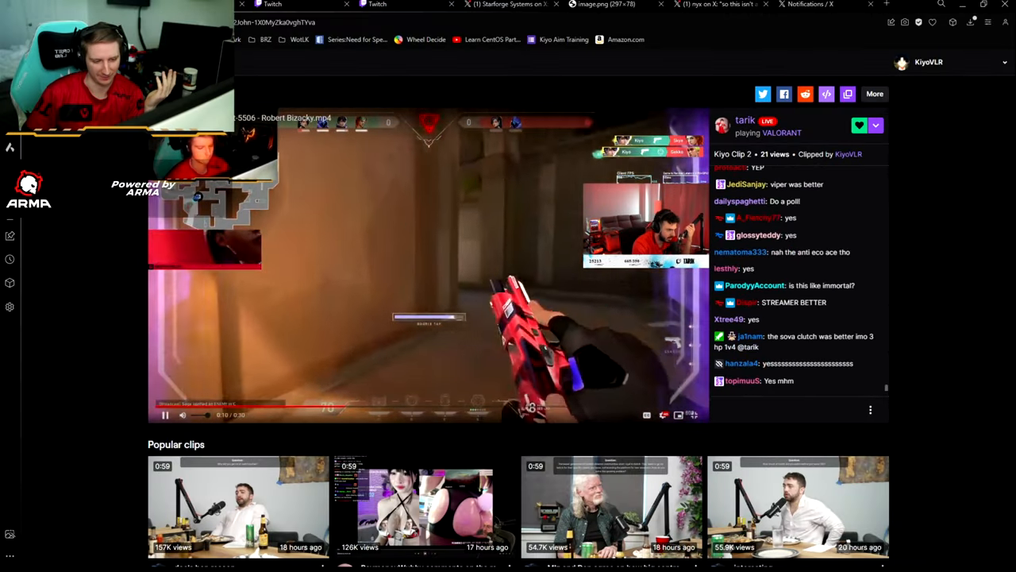
Open nyx's X profile from the author name on the top 50 submissions post.
{"action": "left_click", "coordinate": [165, 409]}
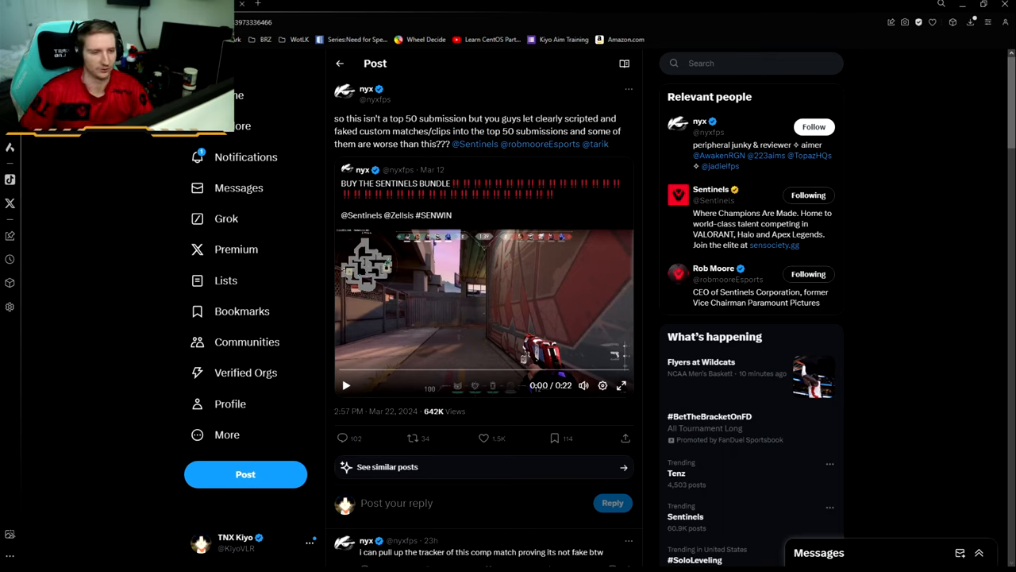
{"action": "left_click", "coordinate": [346, 385]}
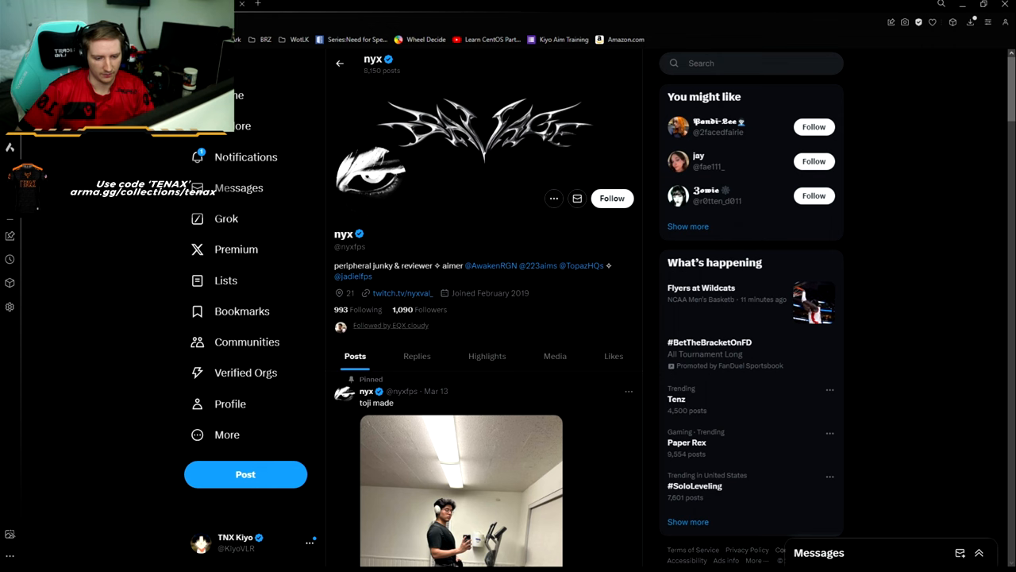
Follow nyx from his profile header, raising his follower count to 1,091.
{"action": "left_click", "coordinate": [461, 490]}
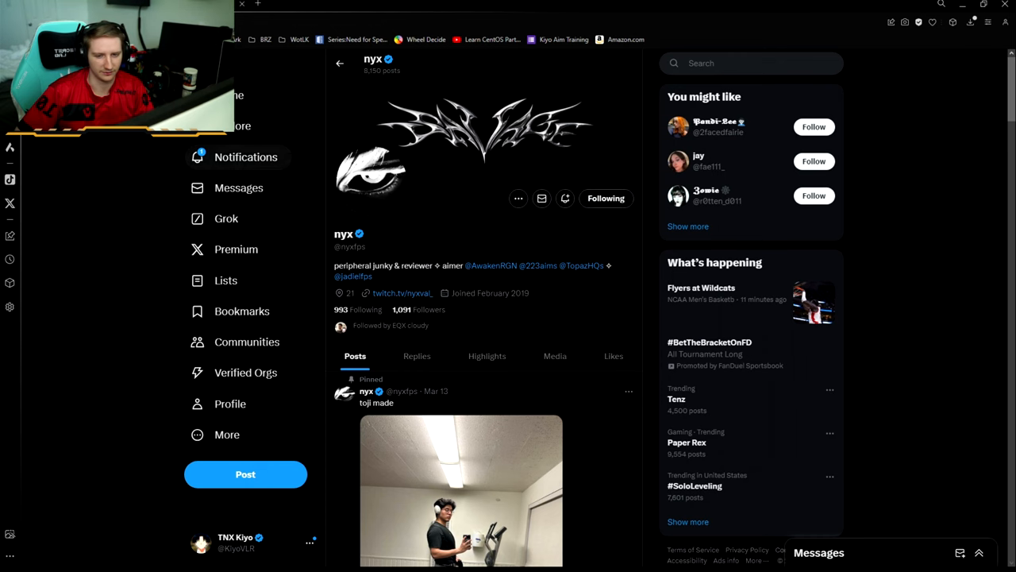
{"action": "scroll", "scroll_direction": "down", "scroll_amount": 3}
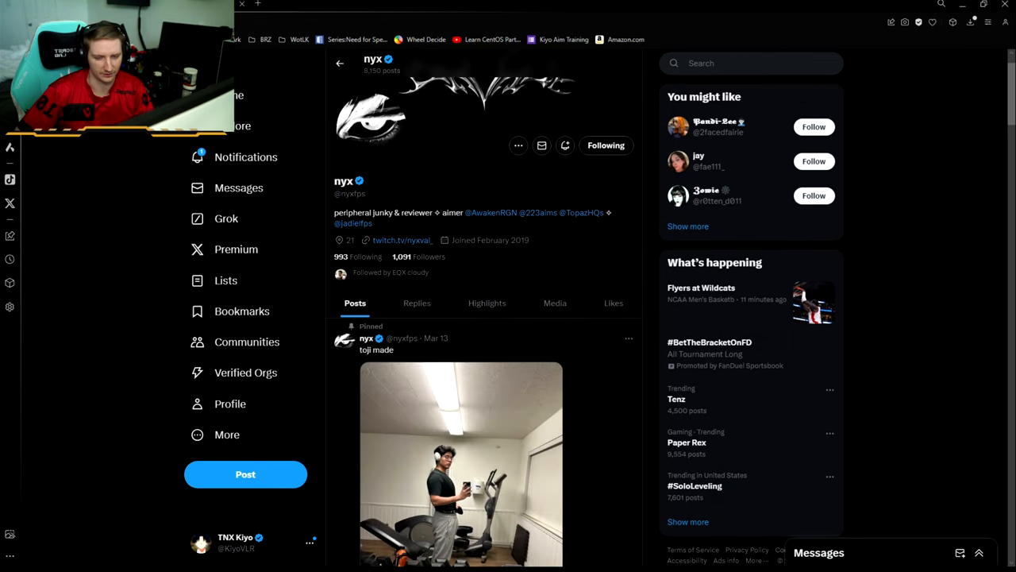